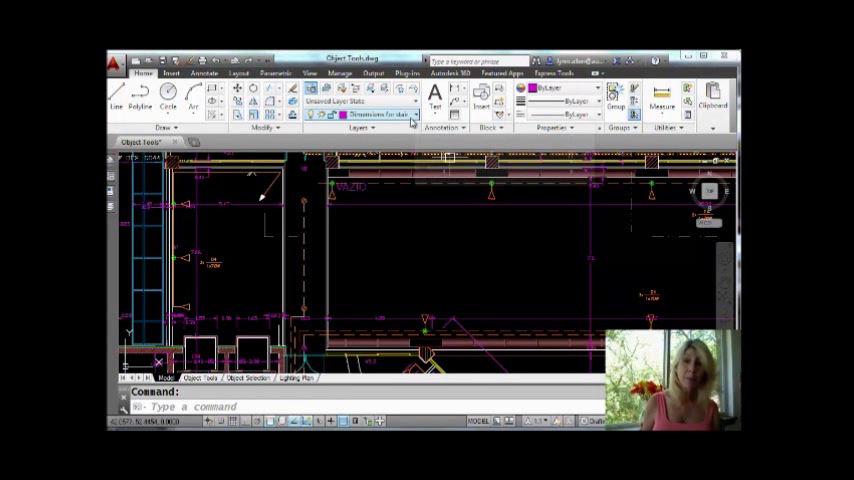
Pick Doors from the Layers panel drop-down as the current layer
click(415, 104)
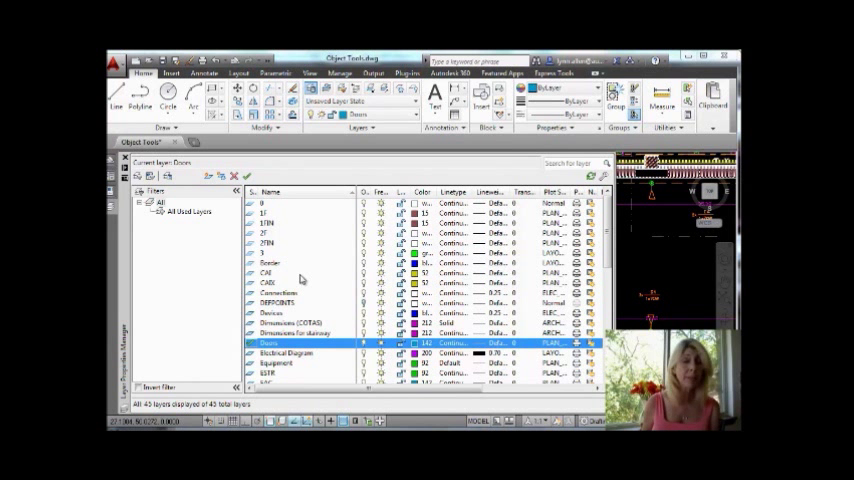
Set Connections current, then switch the current layer to Electrical Diagram
click(278, 293)
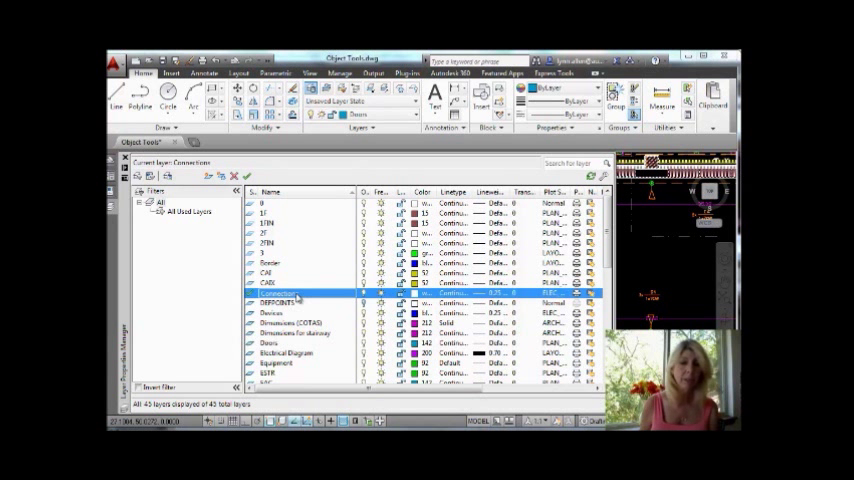
click(287, 352)
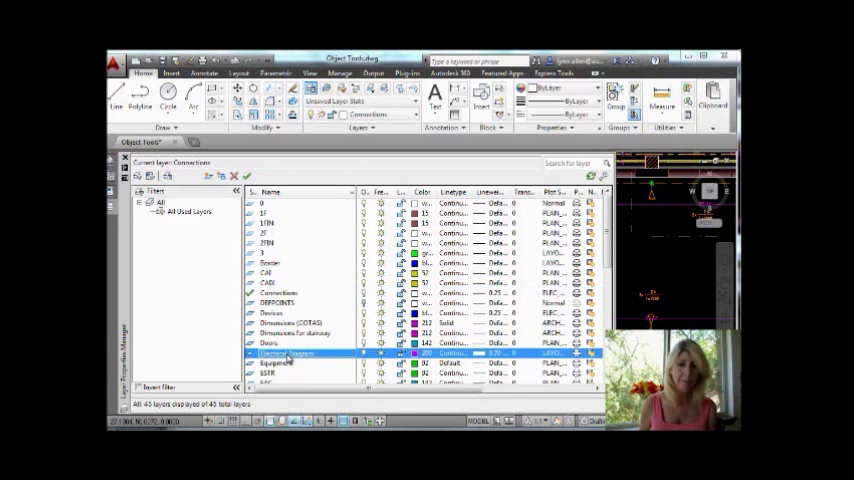
double_click(285, 353)
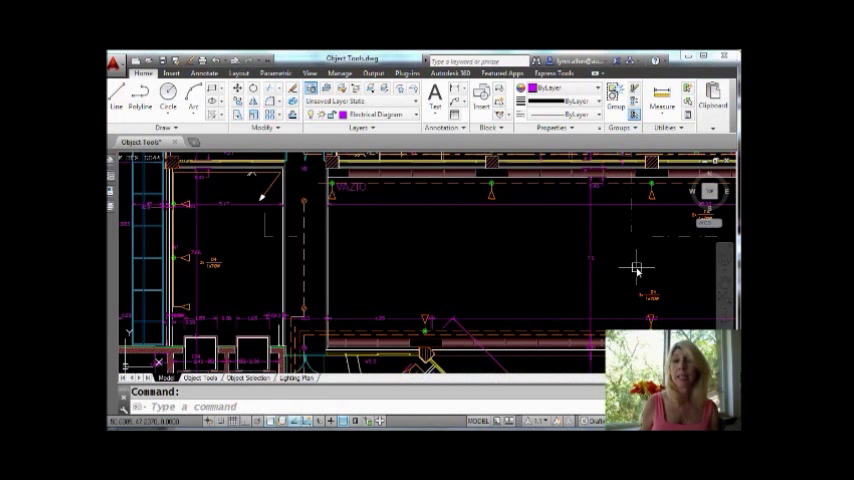
mouse_move(582, 272)
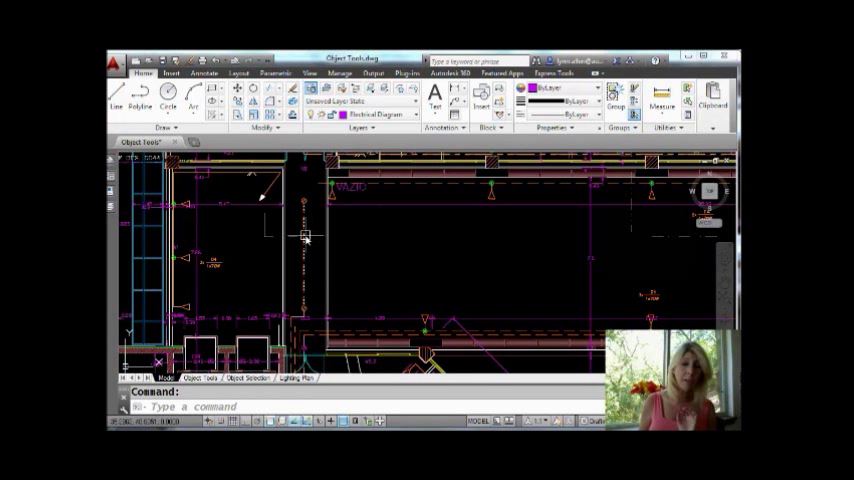
mouse_move(305, 235)
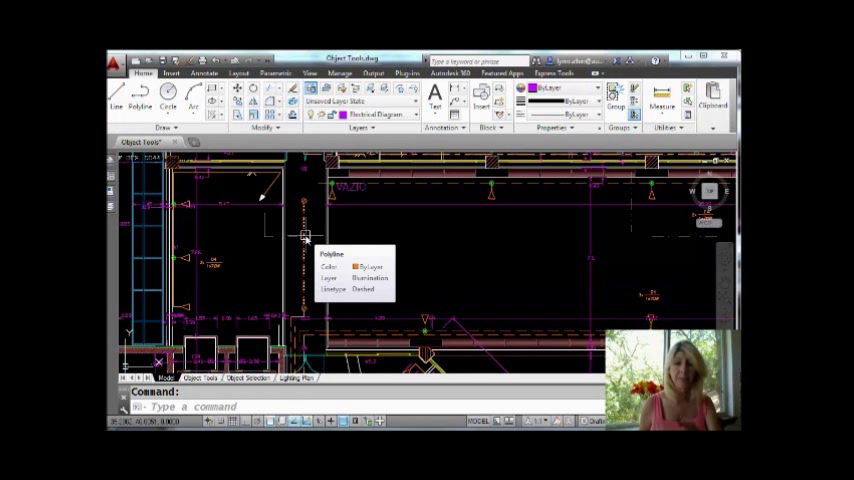
mouse_move(438, 265)
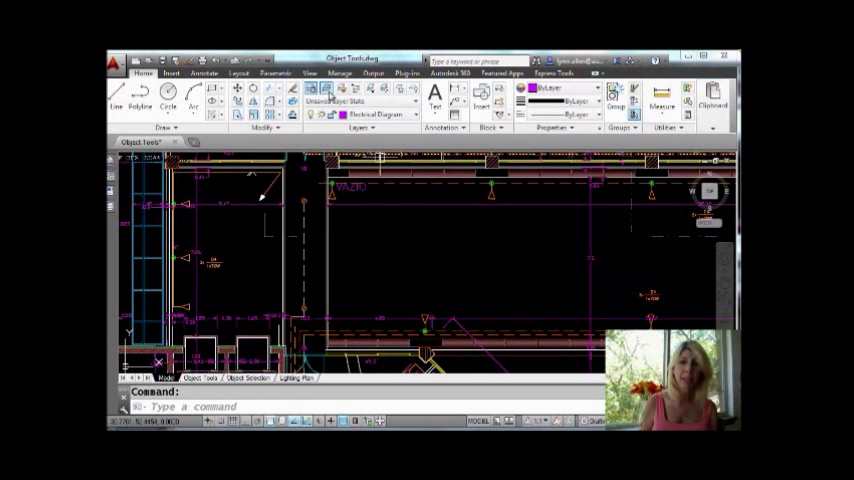
mouse_move(313, 103)
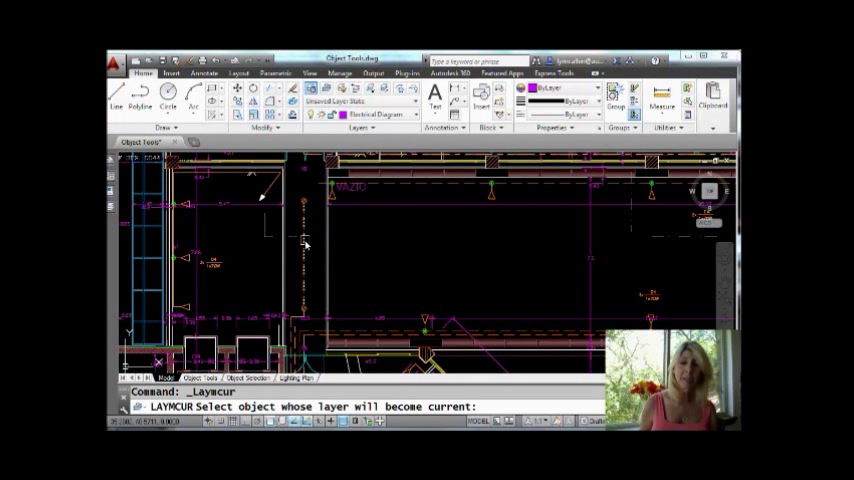
Select the dashed polyline with LAYMCUR so Illumination becomes current
click(300, 235)
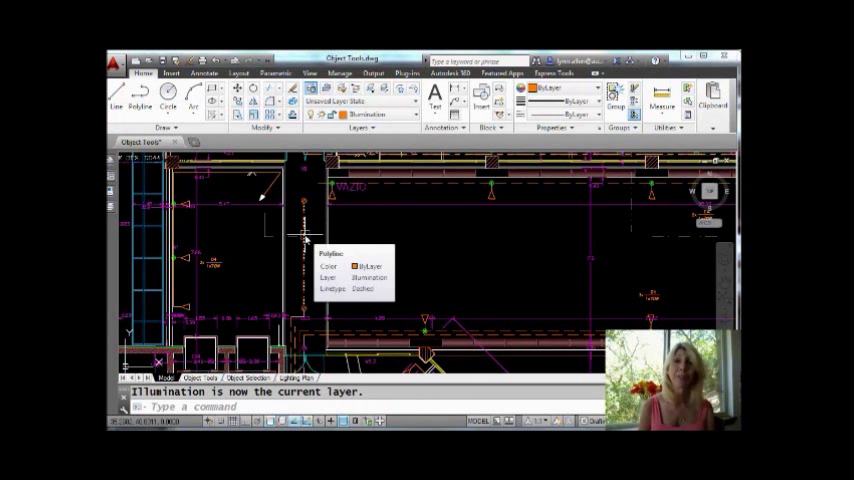